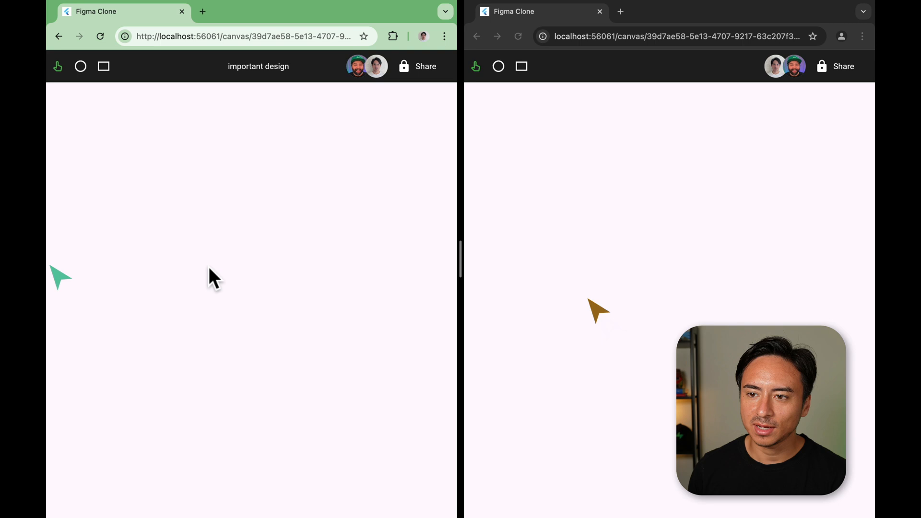
Draw a rectangle in the upper-left canvas and confirm it appears in the second window
click(102, 66)
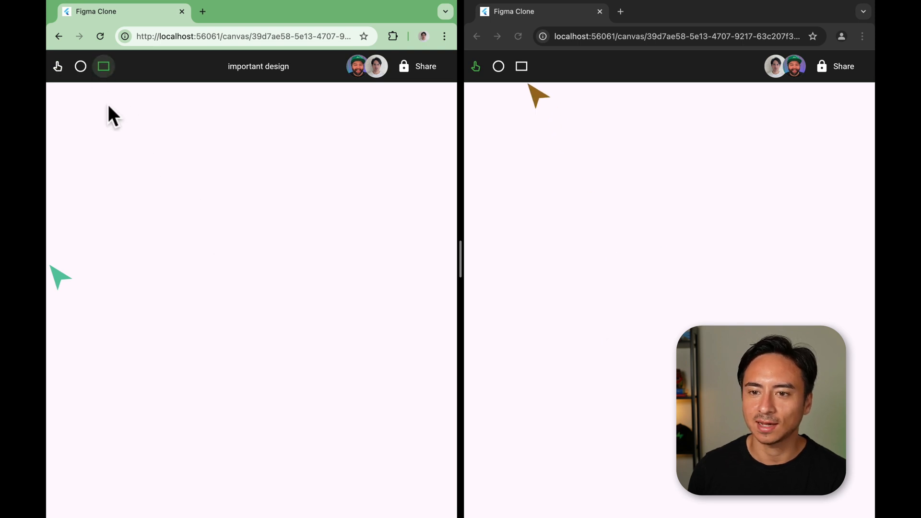
drag(117, 147, 272, 405)
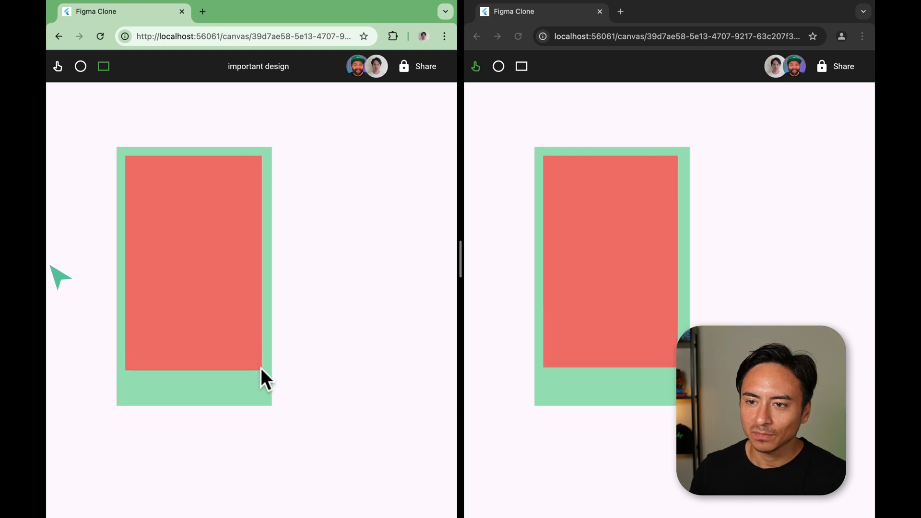
click(498, 67)
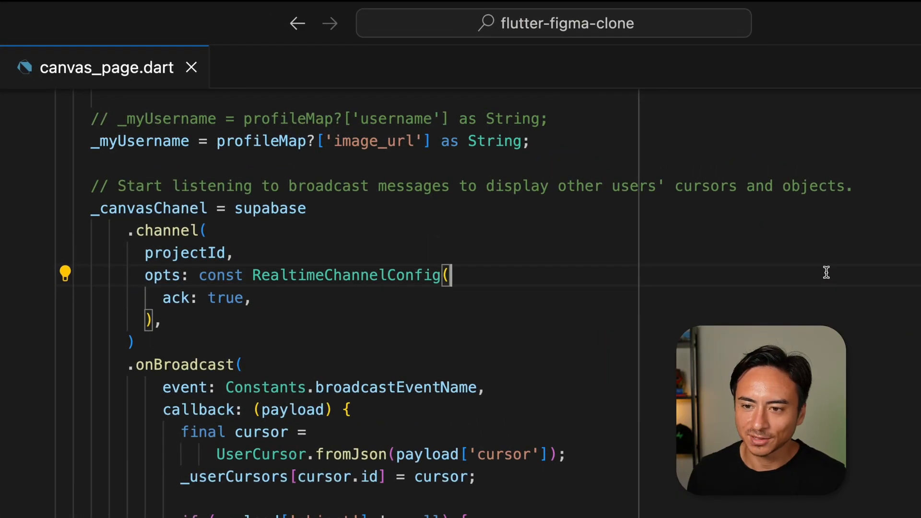
Add private: true to the RealtimeChannelConfig in canvas_page.dart
text(private: true,)
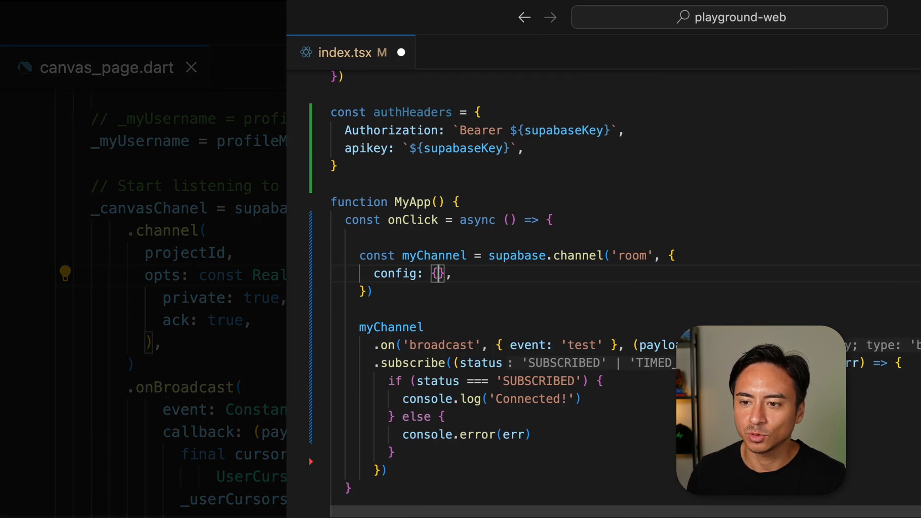
text(private: true)
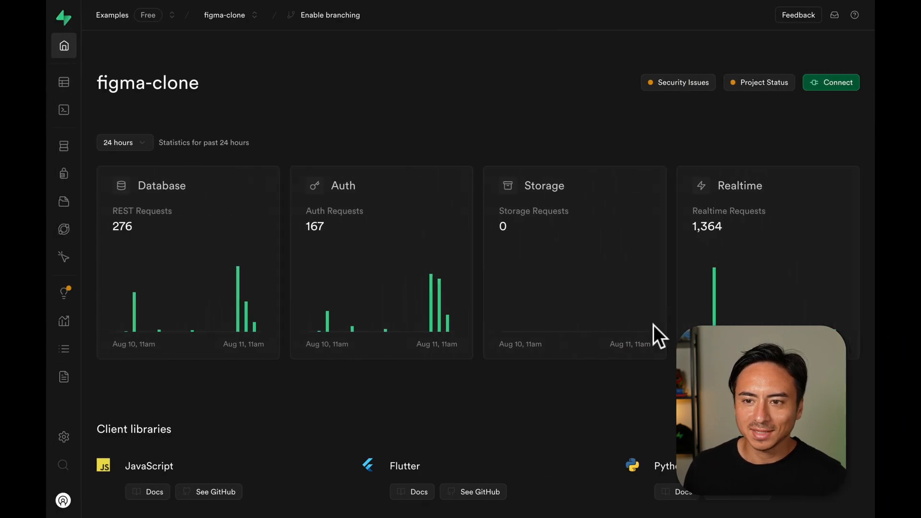
mouse_move(639, 331)
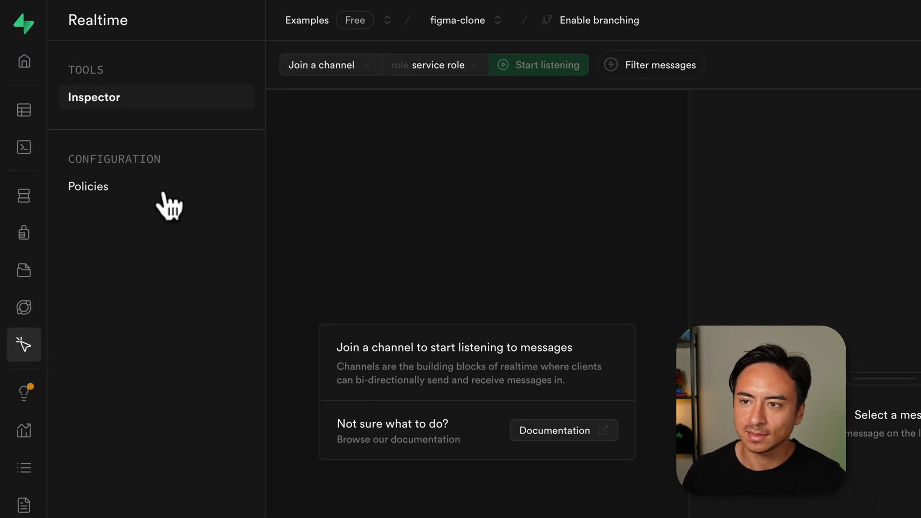
Begin a new RLS policy on the Realtime messages table from the Policies page
click(88, 186)
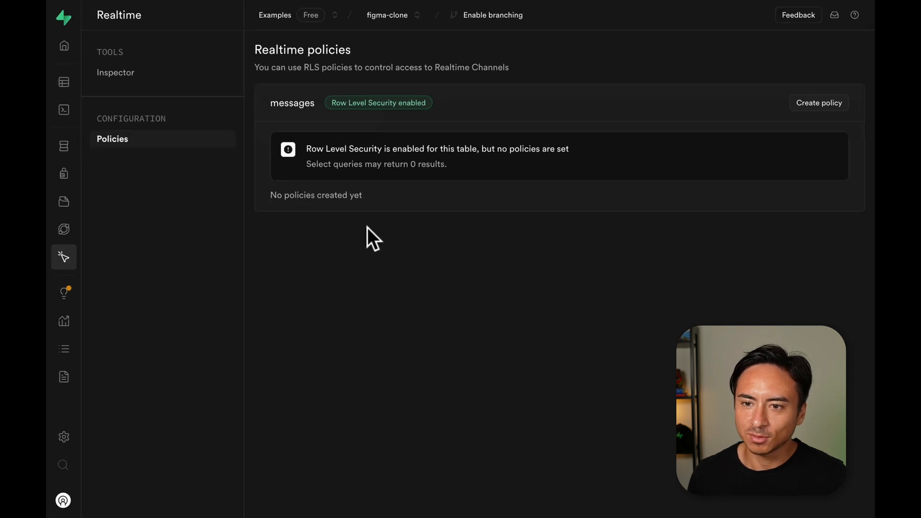
click(820, 103)
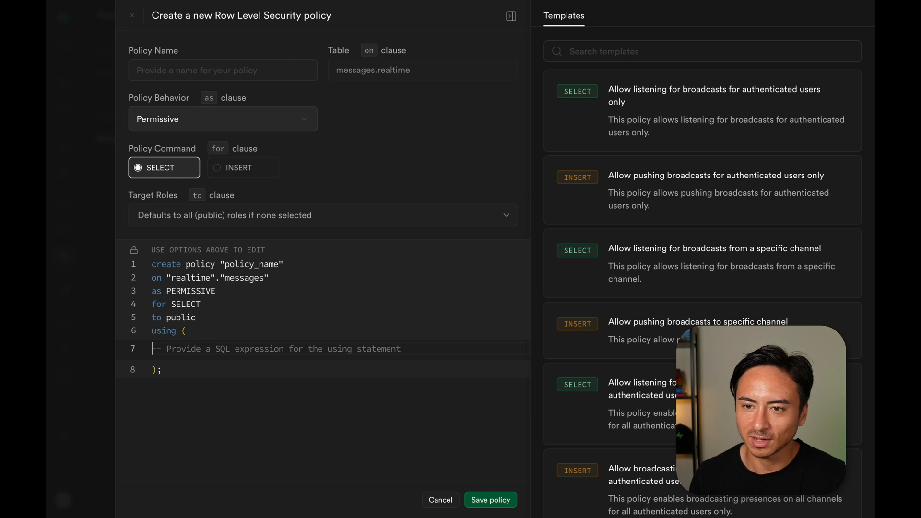
Apply the broadcast-to-specific-channel template and keep the policy on SELECT
text(realtime.topic)
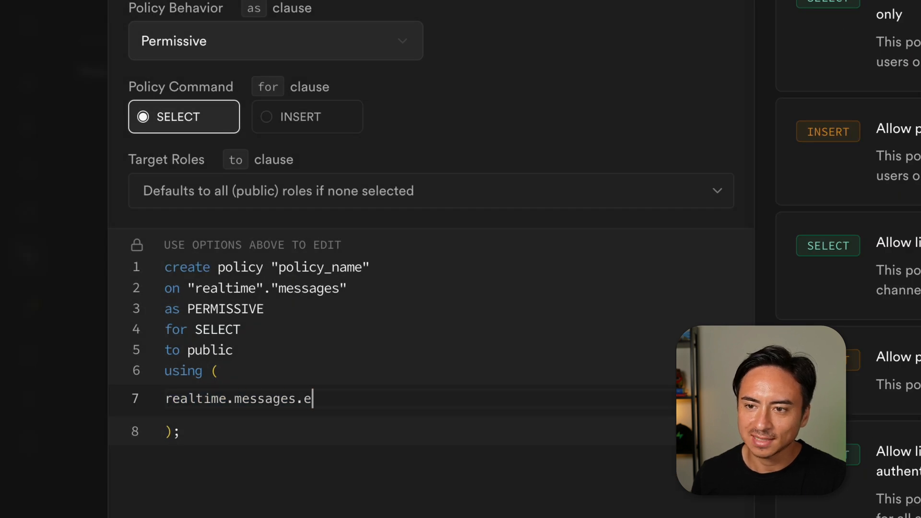
text(xtension)
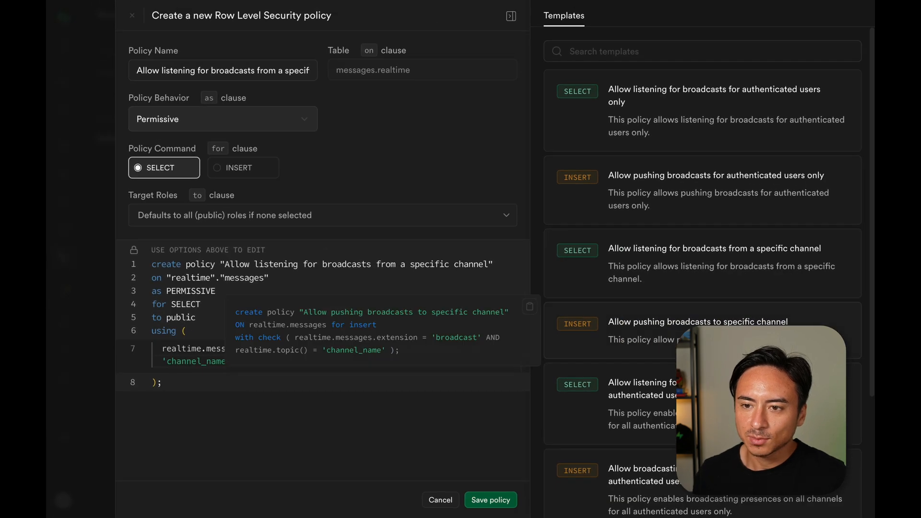
click(243, 166)
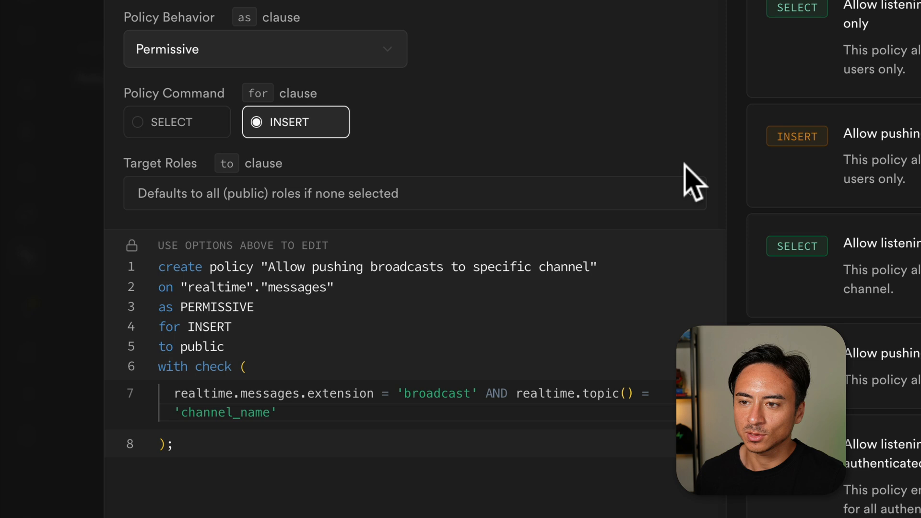
scroll(down, 3)
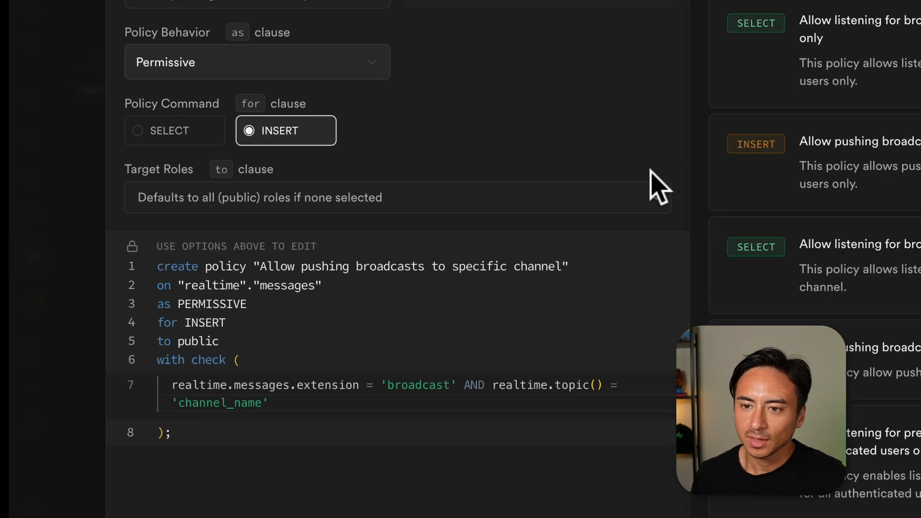
click(164, 166)
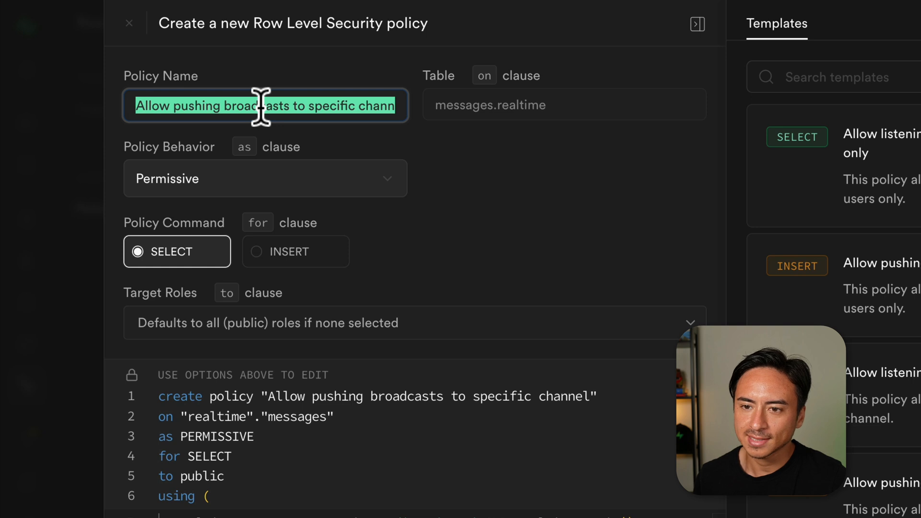
Name it 'project members can view' with USING is_project_member(realtime.topic()::uuid)
text(project members can view)
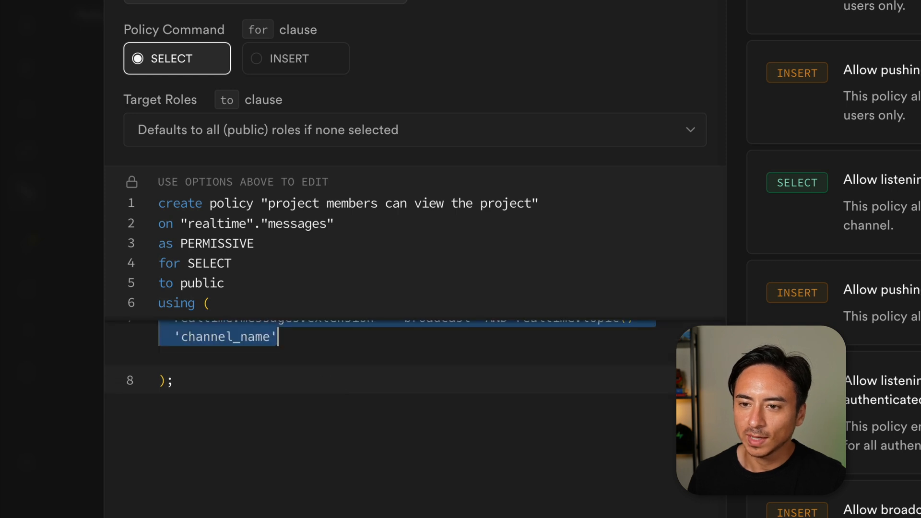
text(is_project_mem)
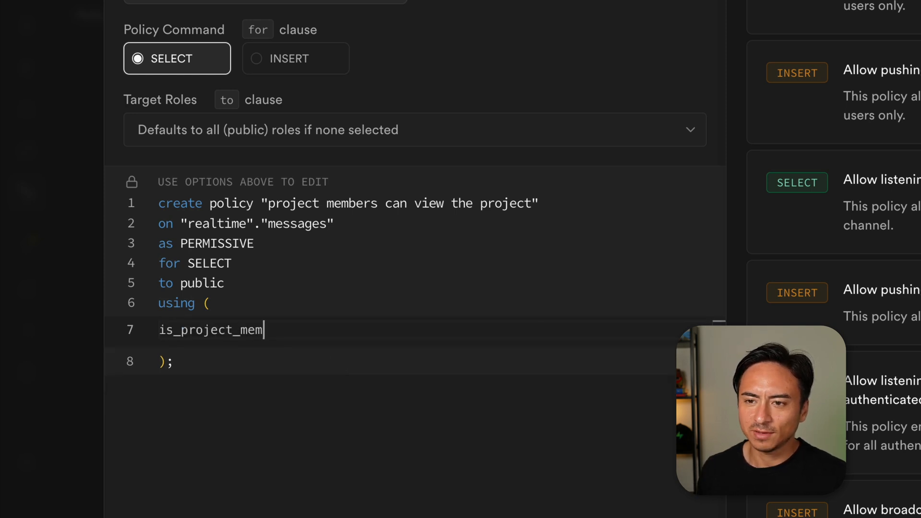
text(ber(realtime.topic()))
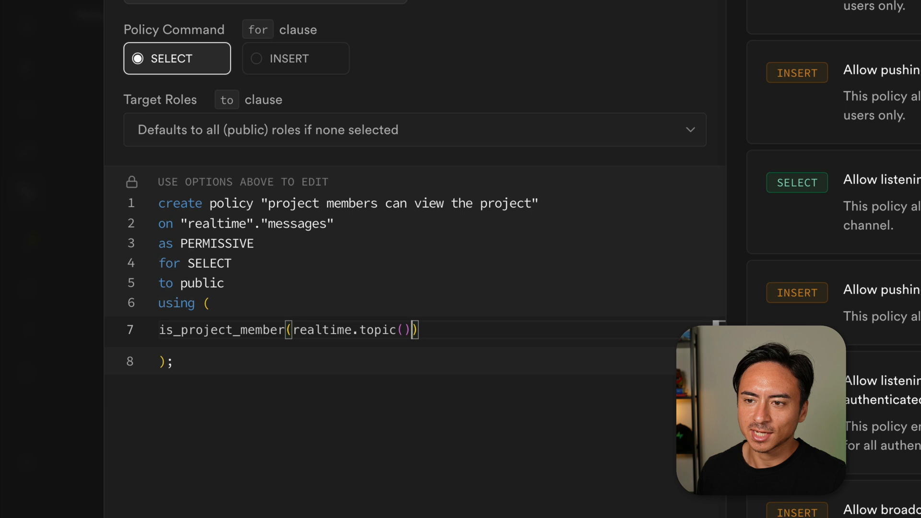
text(::uuid)
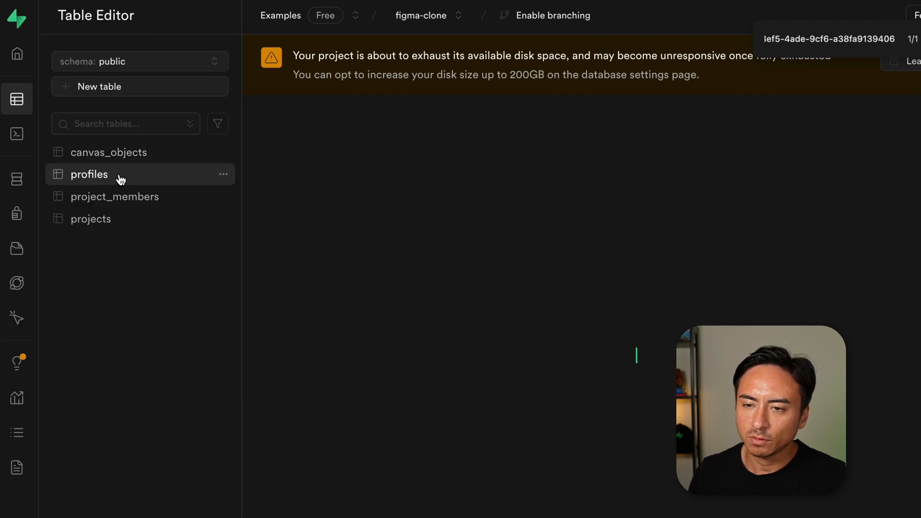
Browse the profiles, projects and project_members tables, ending on the membership rows
click(89, 174)
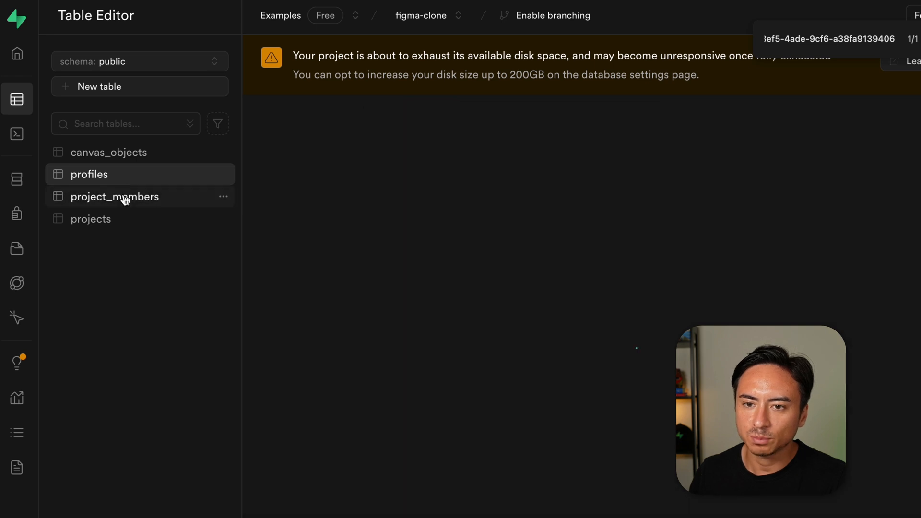
click(115, 197)
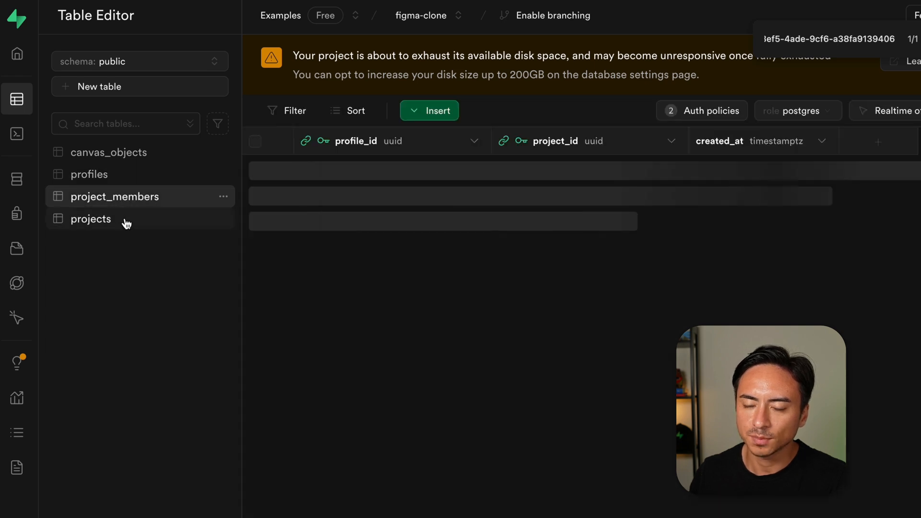
click(90, 219)
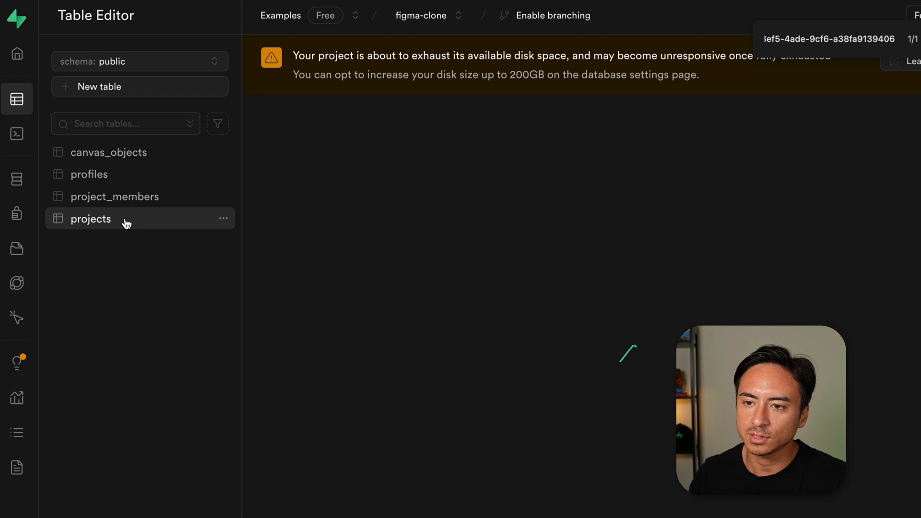
click(90, 219)
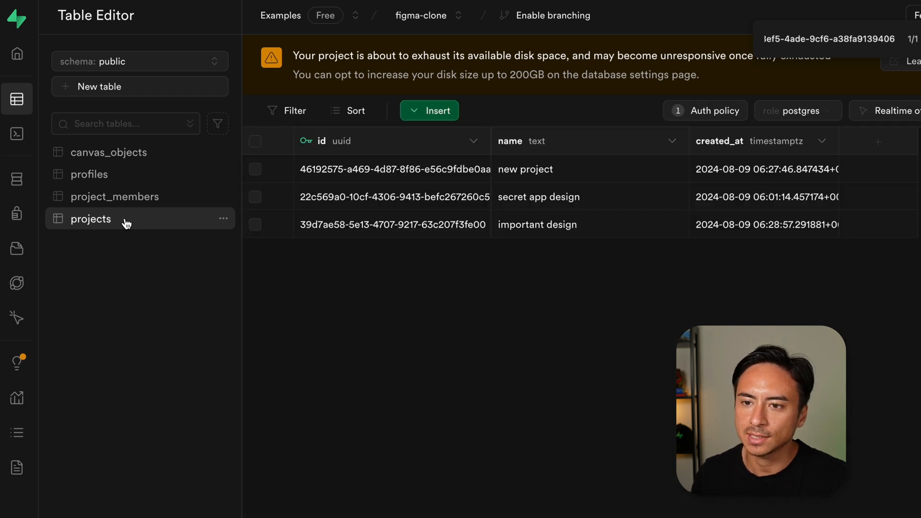
click(116, 196)
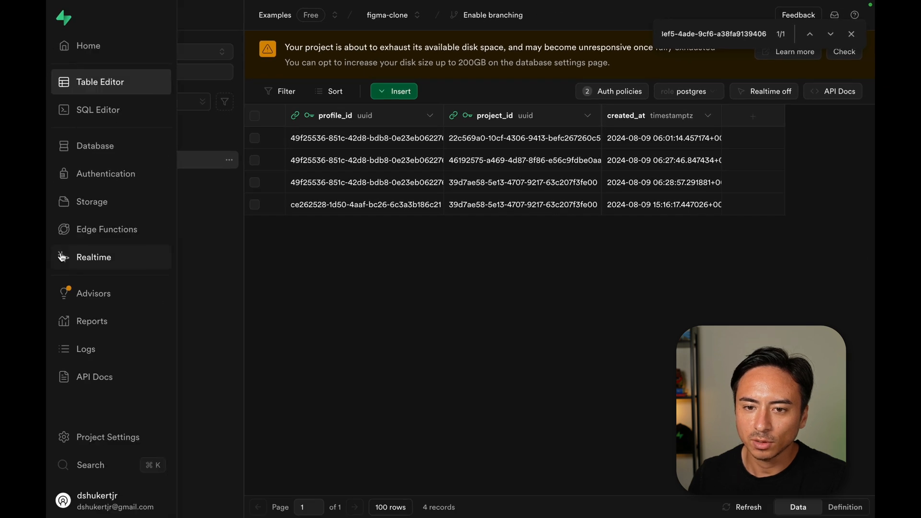
Save SELECT policy 'users can view projects if they are a member' using is_project_member(realtime.topic()::uuid)
click(94, 257)
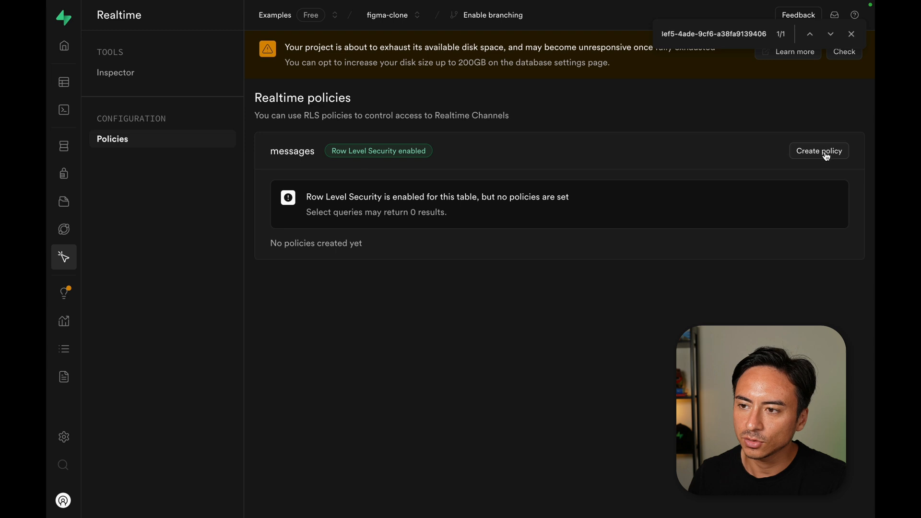
click(819, 150)
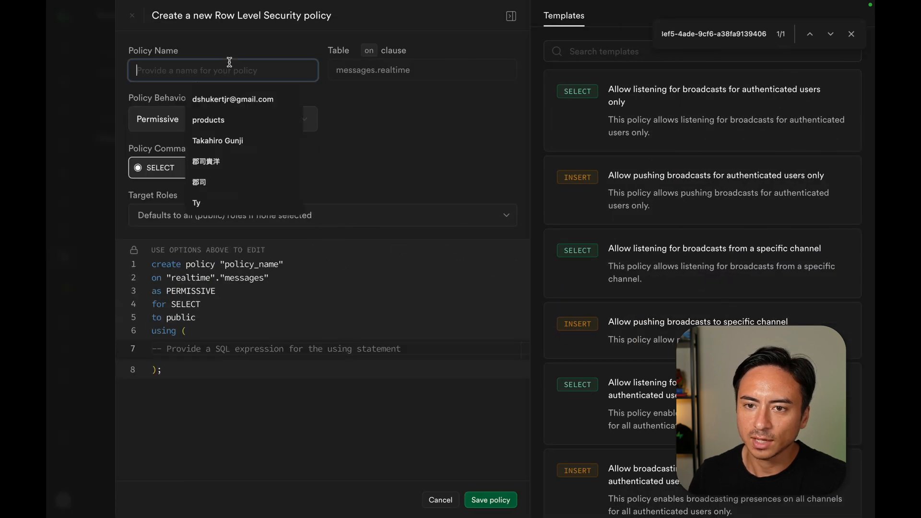
text(users can view projects if they are a membe)
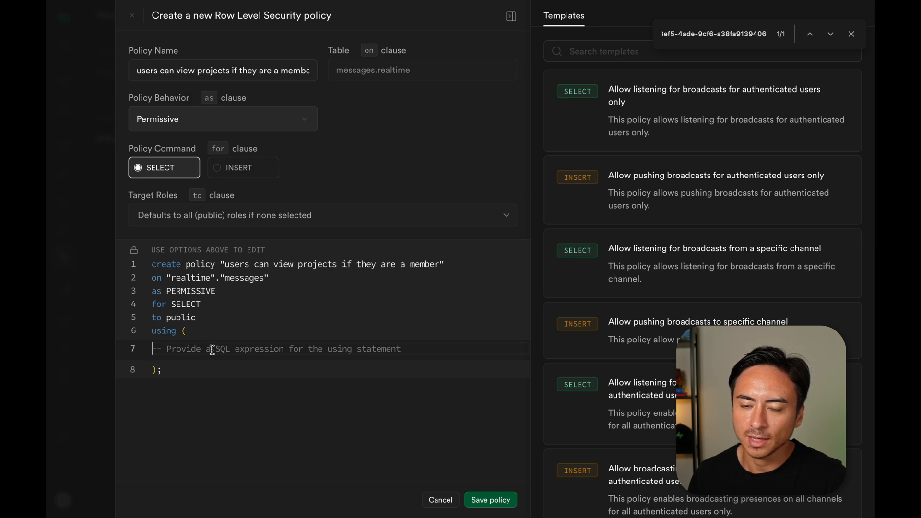
text(is_project_member(realtime.topic()
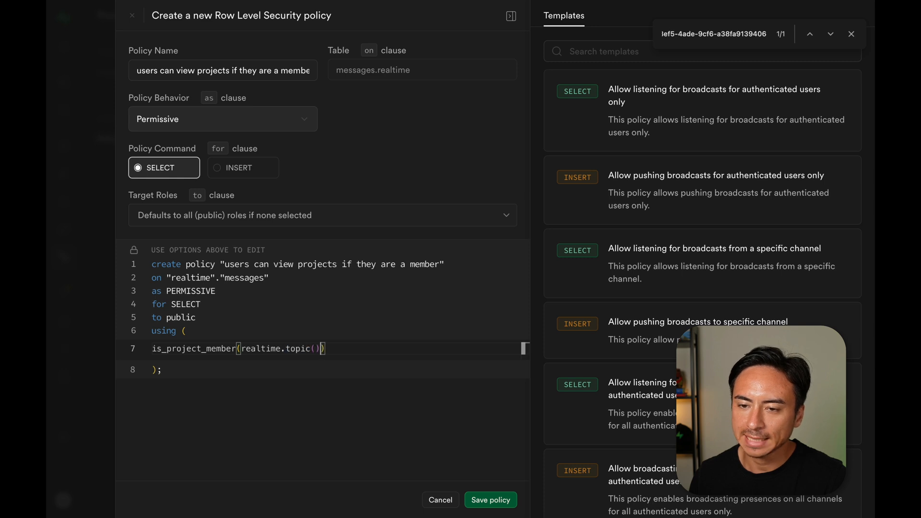
text(::uuid)
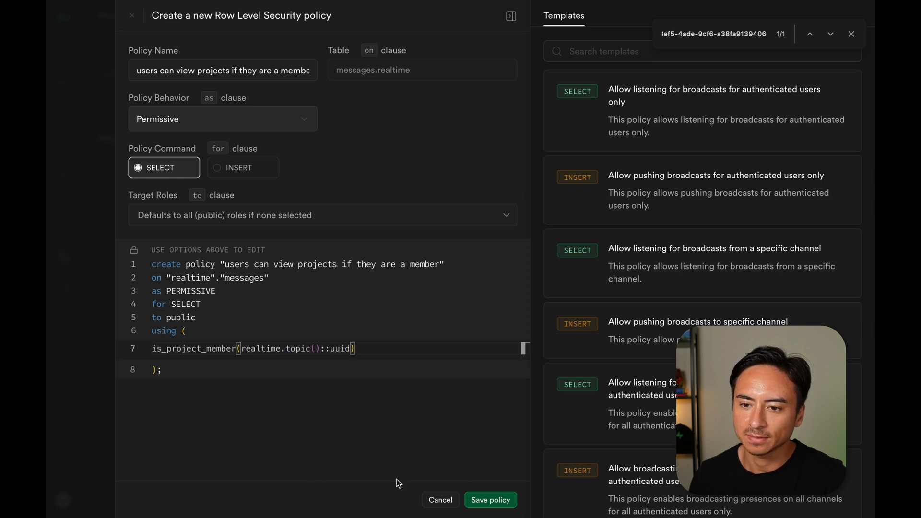
click(490, 500)
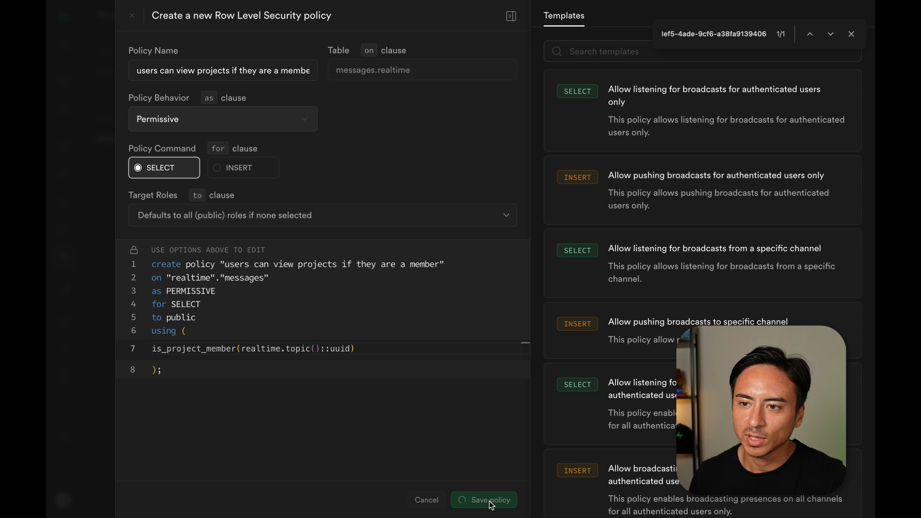
click(489, 500)
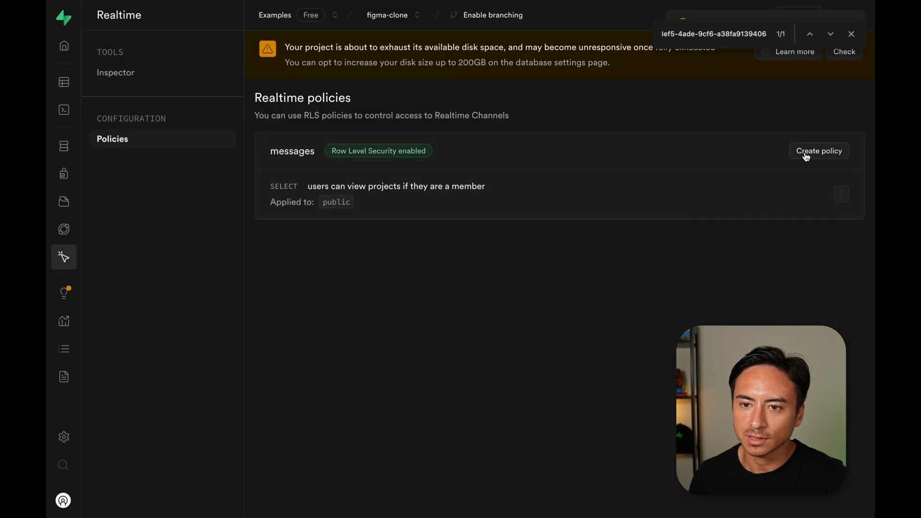
Save INSERT policy 'users can insert if they are a member' checking is_project_member(realtime.topic()::uuid)
click(818, 150)
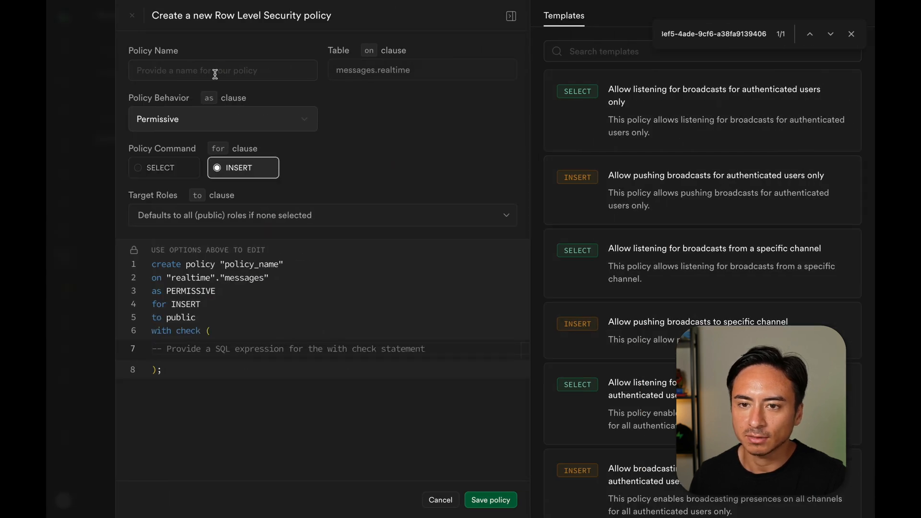
text(users can inse)
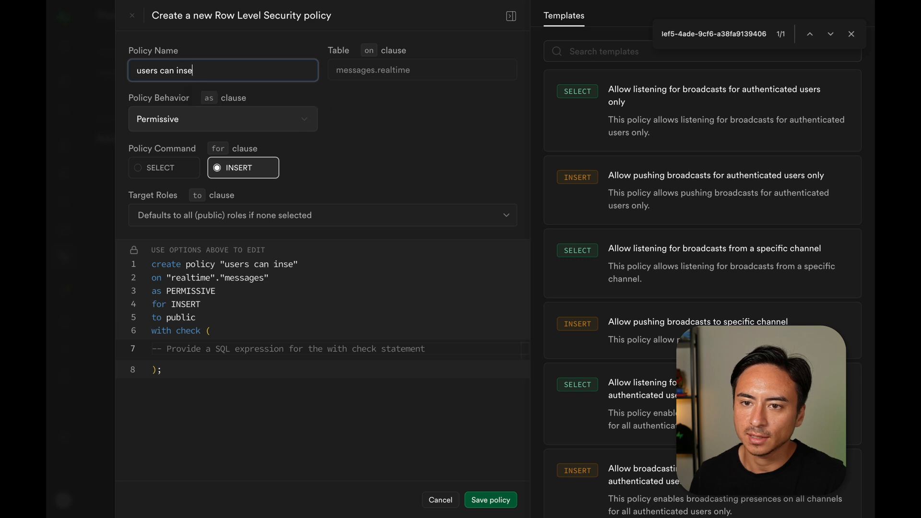
text(rt if they are a)
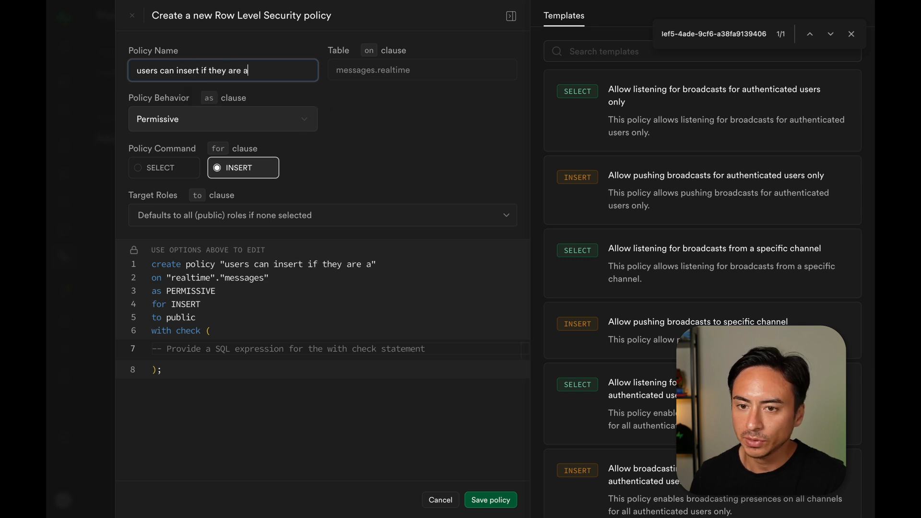
text(member)
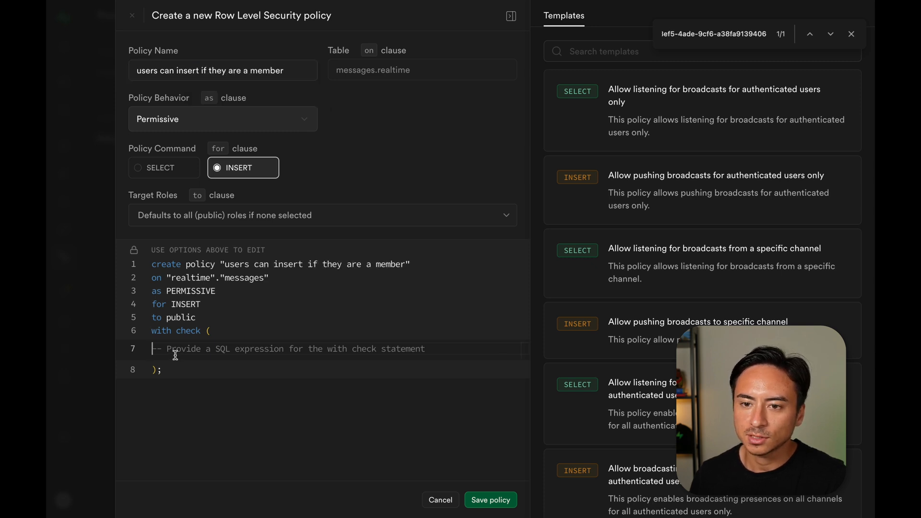
text(is_)
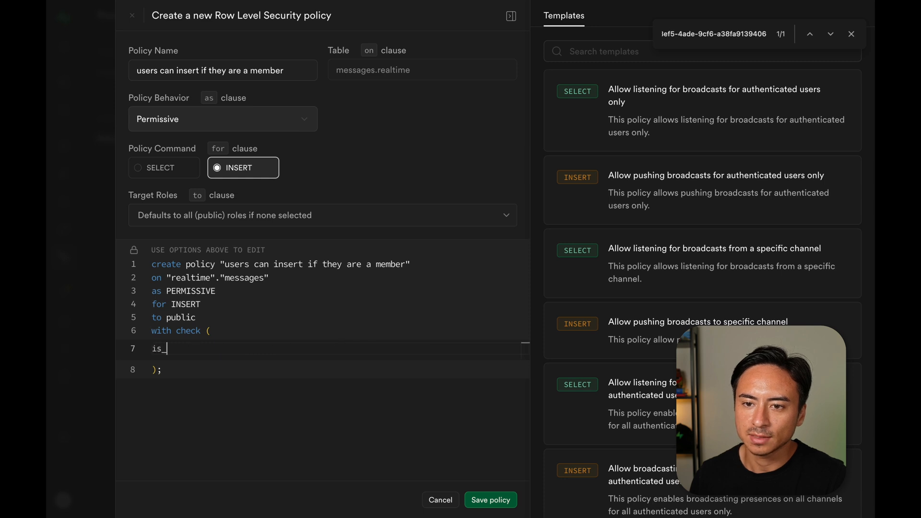
text(project_member(realtime)
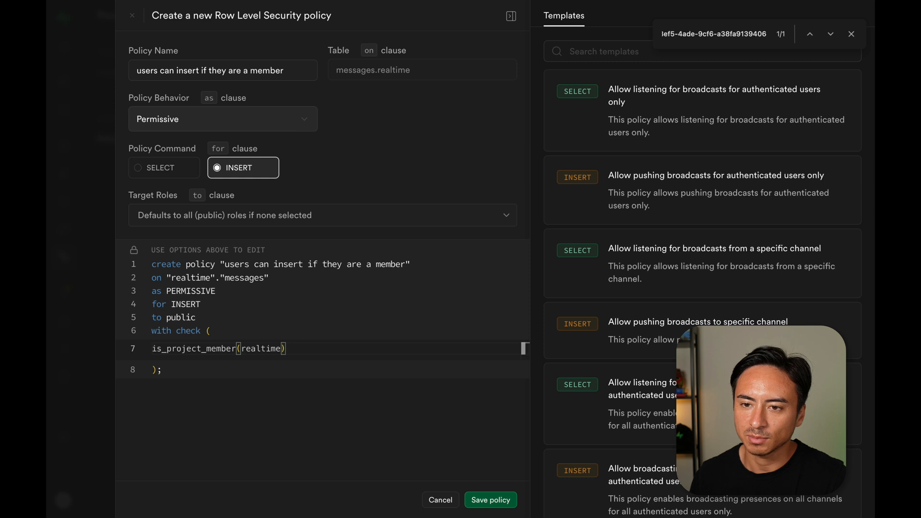
text(.topic()::uuid))
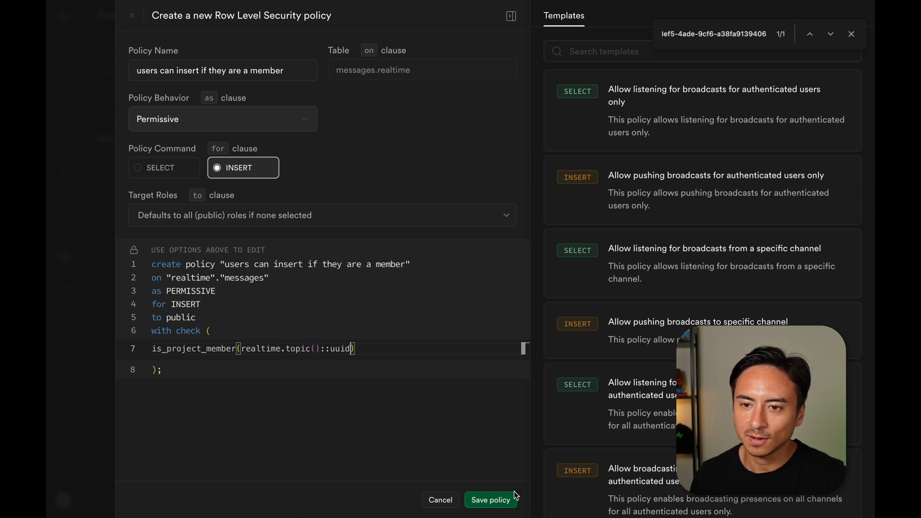
click(490, 500)
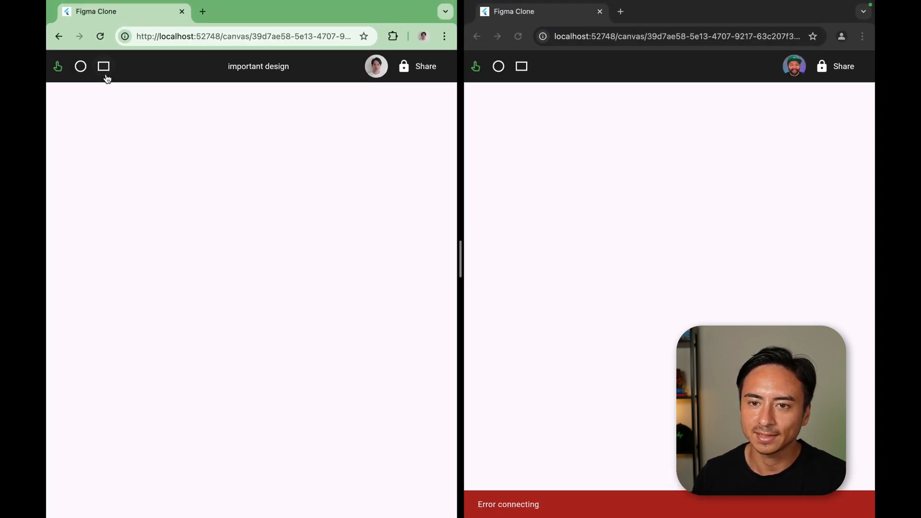
Draw a rectangle on the first window's canvas, then bring up the Share dialog
drag(89, 195, 246, 432)
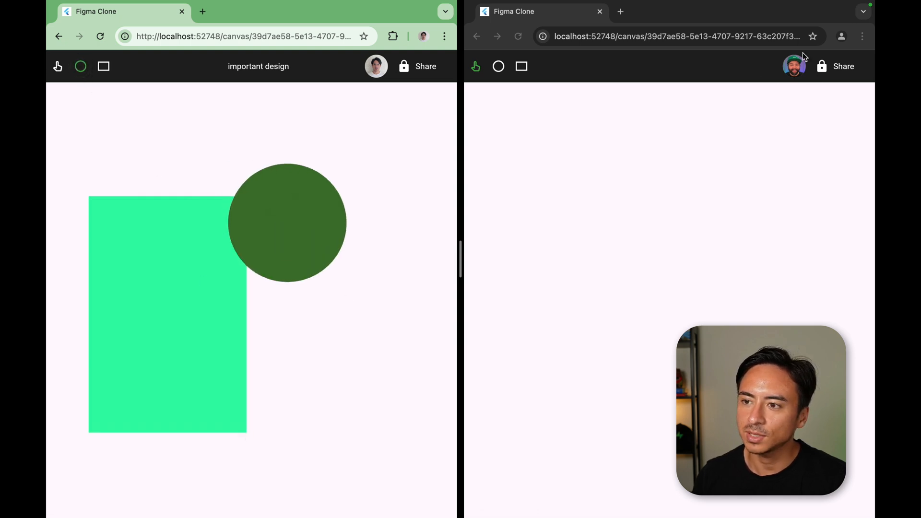
mouse_move(769, 133)
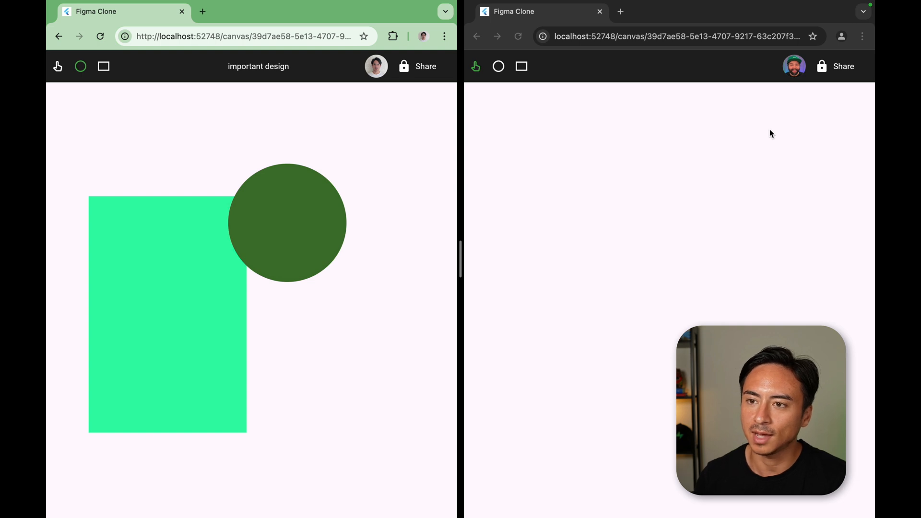
click(418, 66)
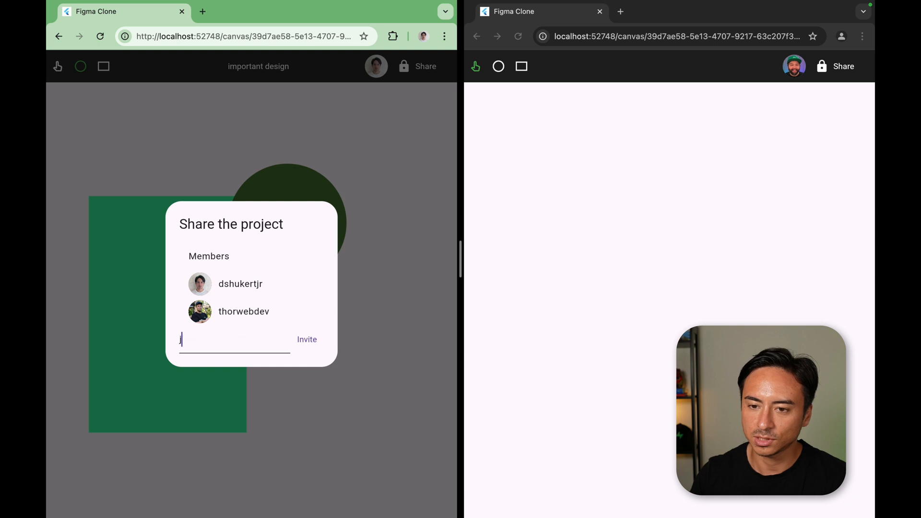
Invite user 'jonmeyers' as a member of the important design project
text(jonmeyers_io)
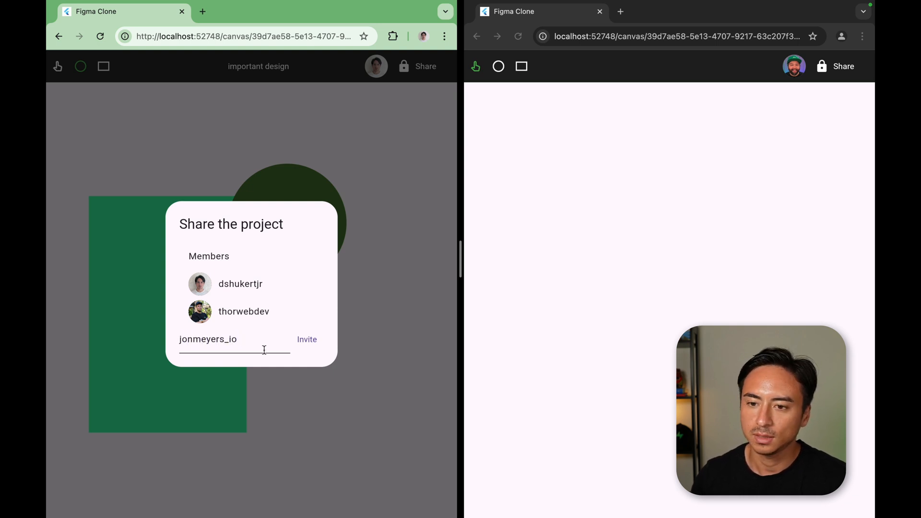
click(307, 339)
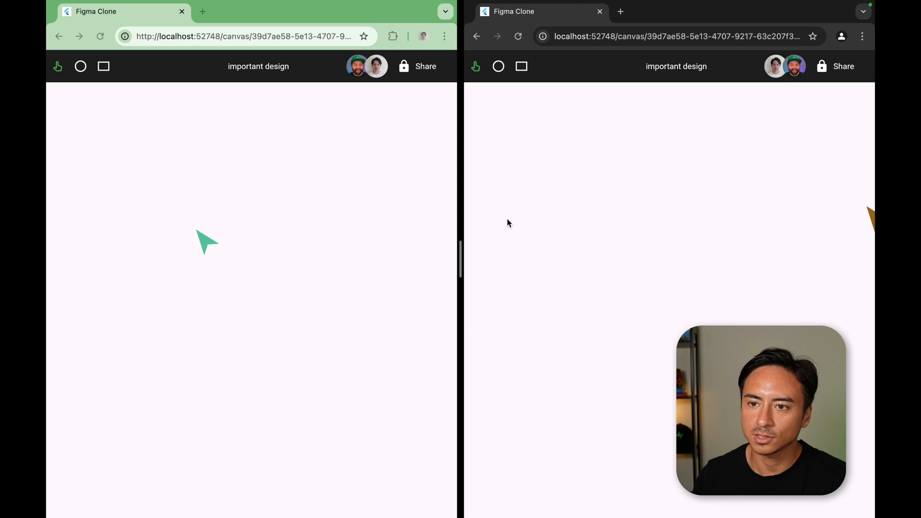
Draw a circle and a rectangle that sync to both members' canvases
click(81, 66)
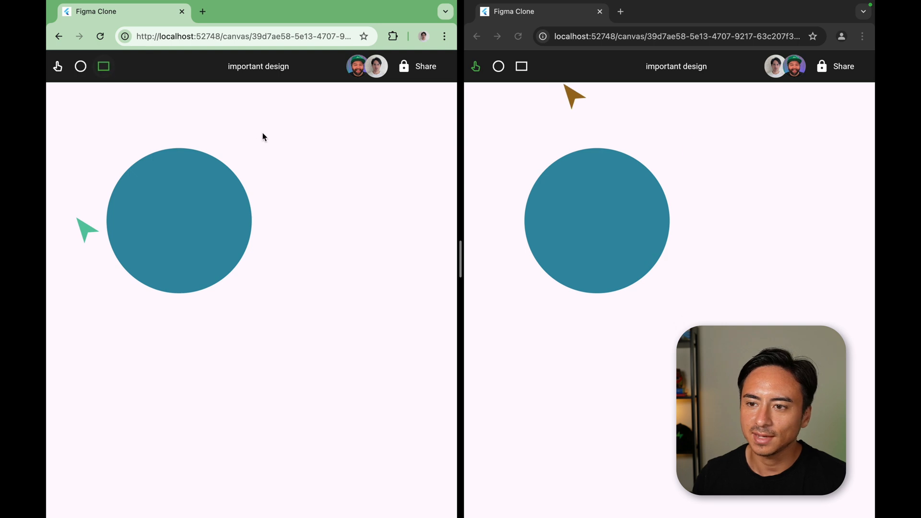
drag(265, 134, 395, 340)
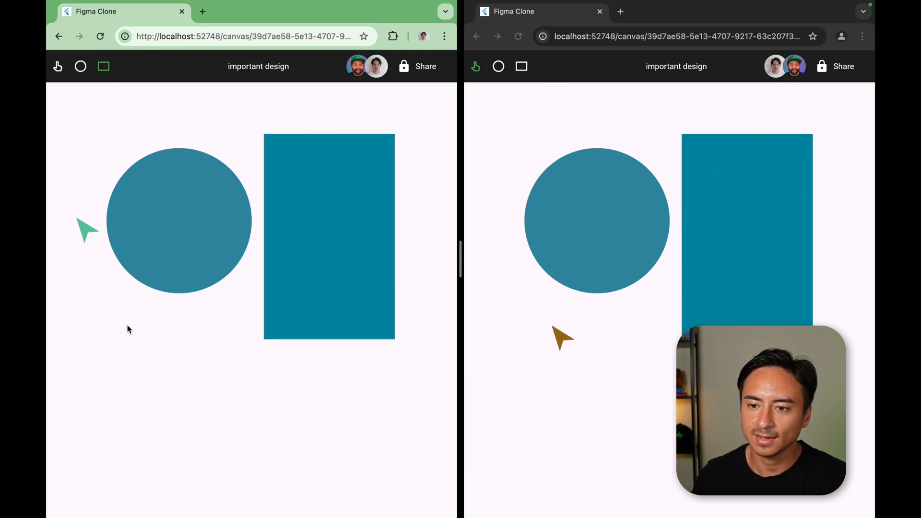